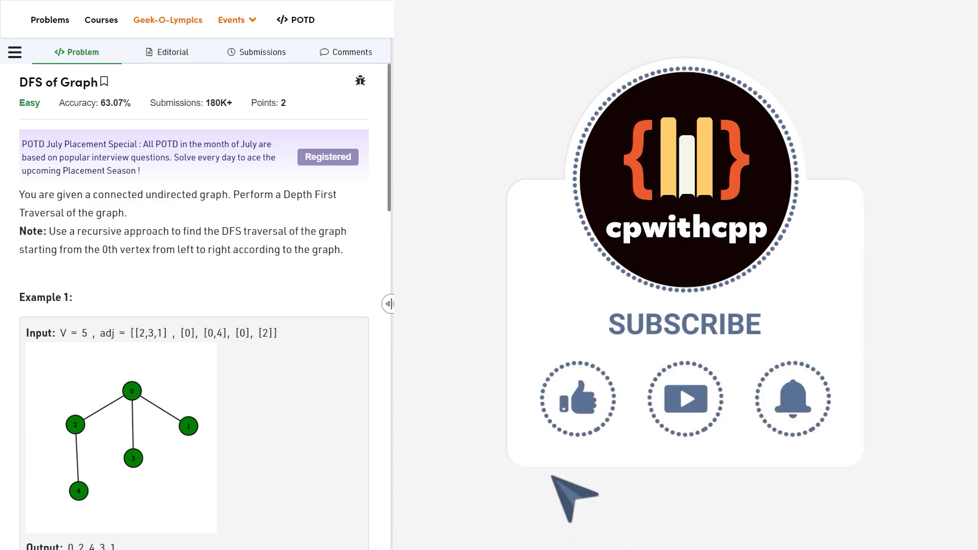
Step: Draw the first connected nodes and edges of the tree below the DFS title
click(576, 399)
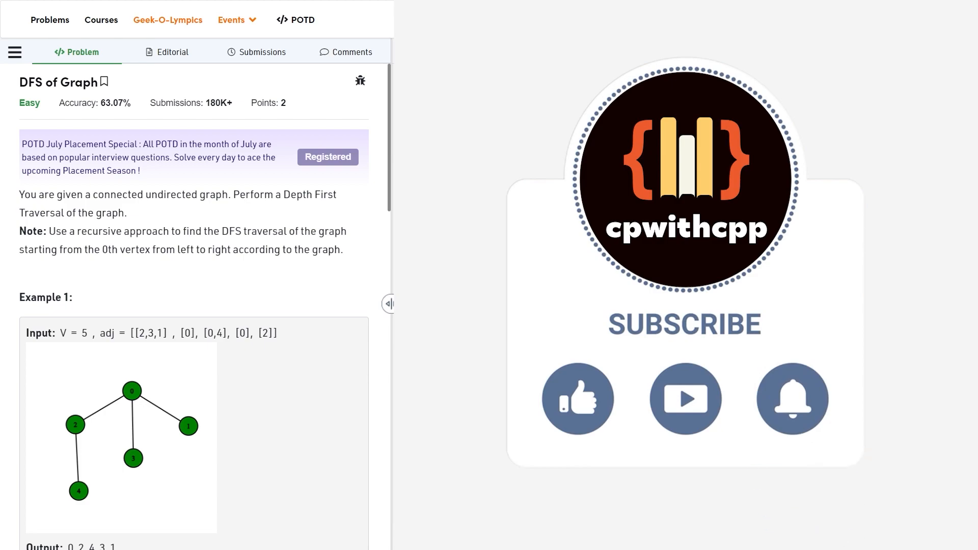
scroll(down, 3)
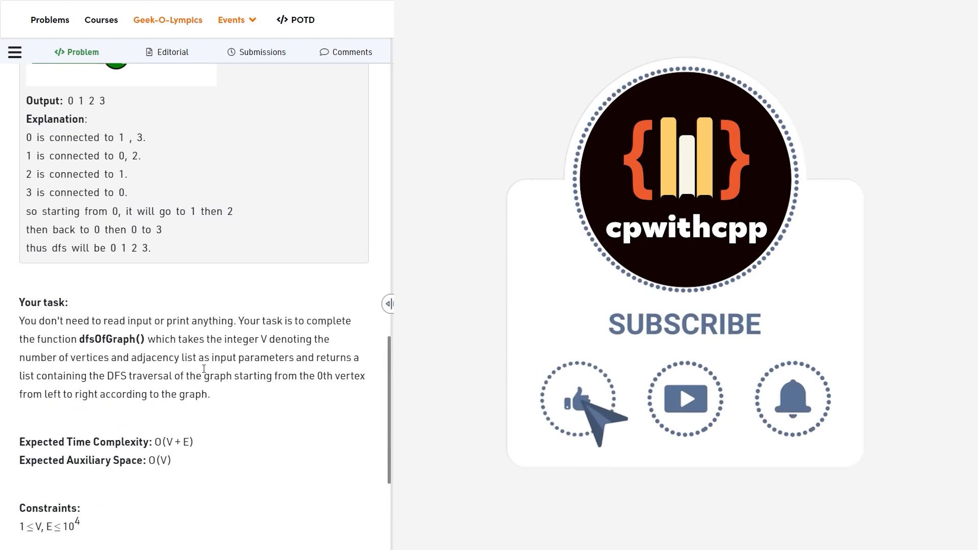
scroll(down, 3)
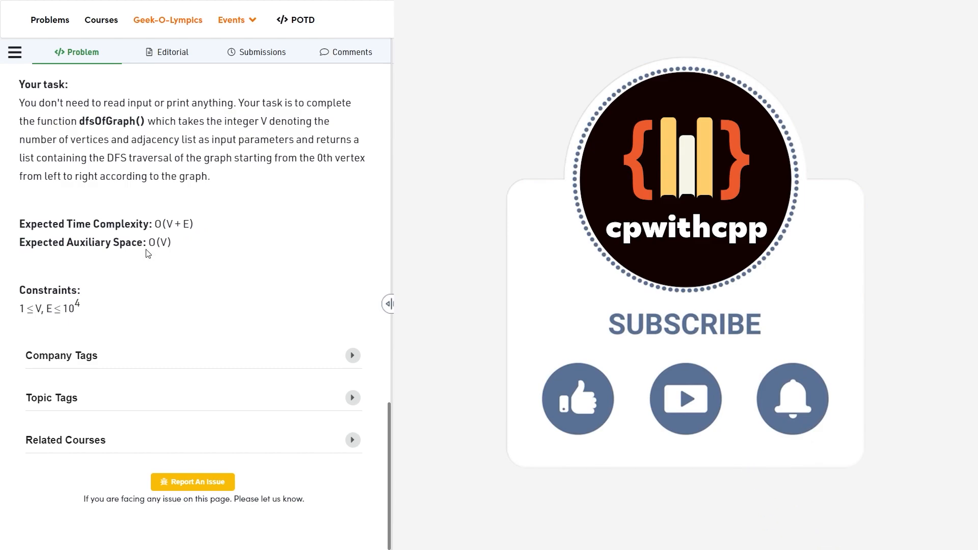
double_click(159, 242)
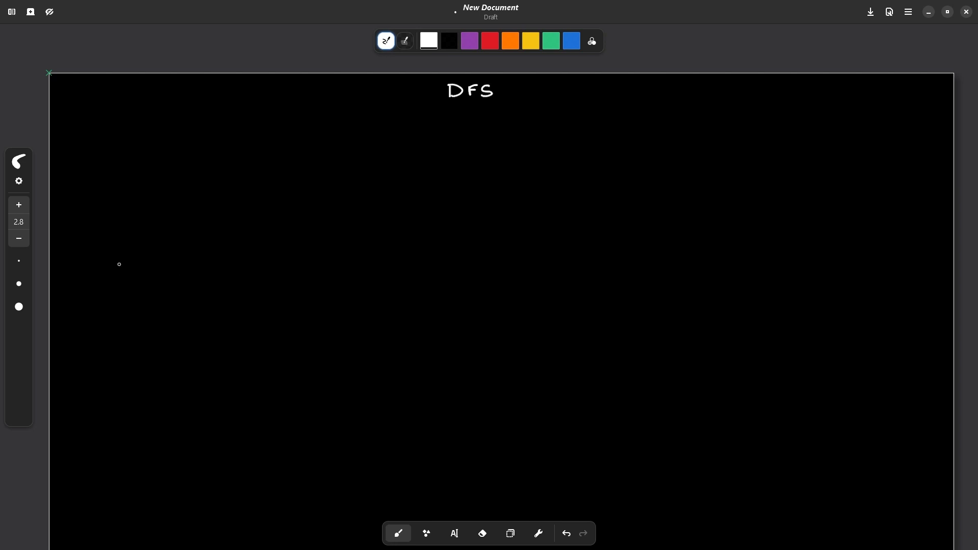
drag(118, 264, 138, 258)
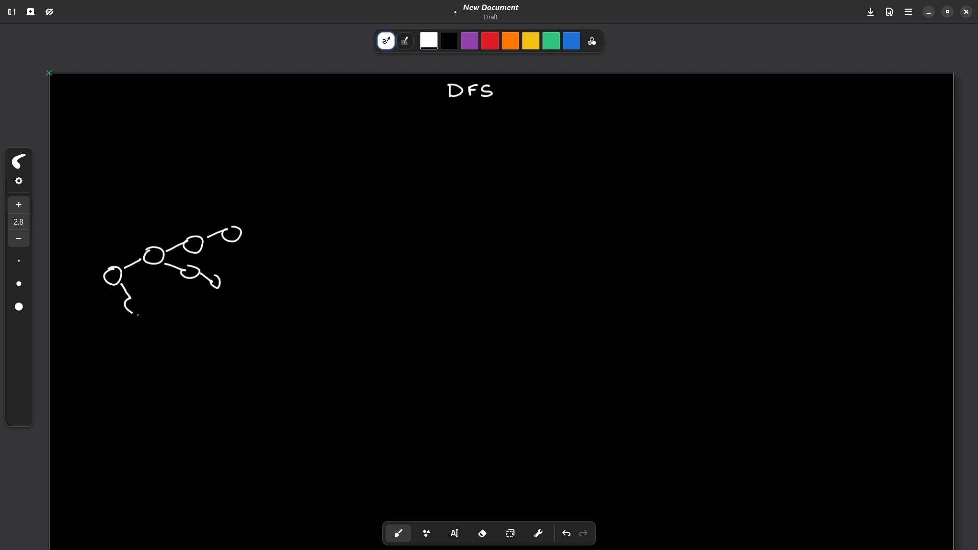
drag(131, 296, 150, 336)
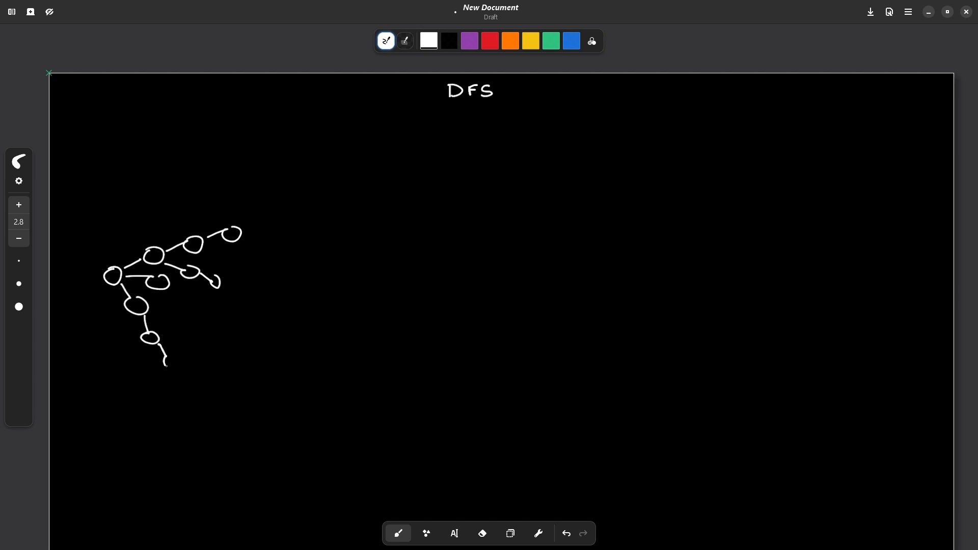
Step: Add a chain of nodes and a bottom branch below node 1, numbering them
drag(167, 363, 216, 347)
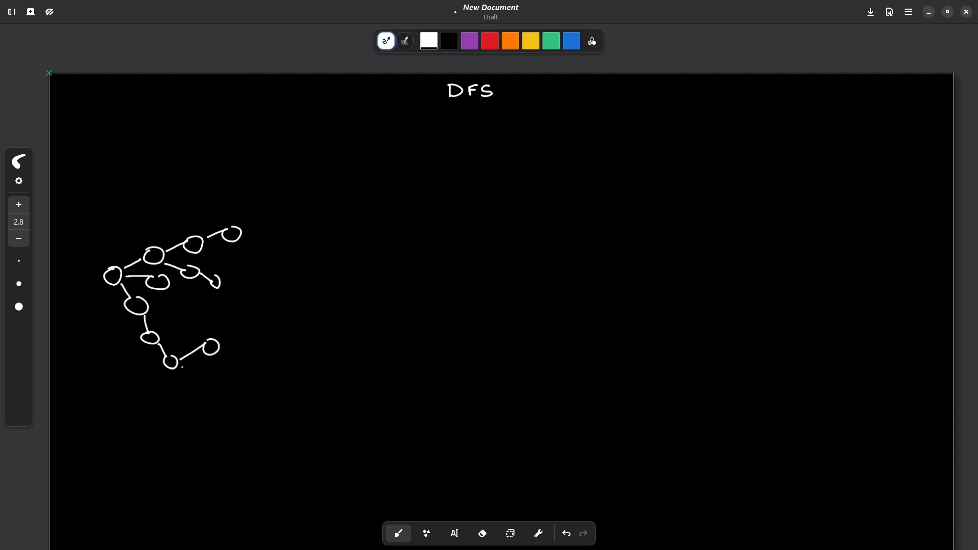
drag(173, 363, 211, 383)
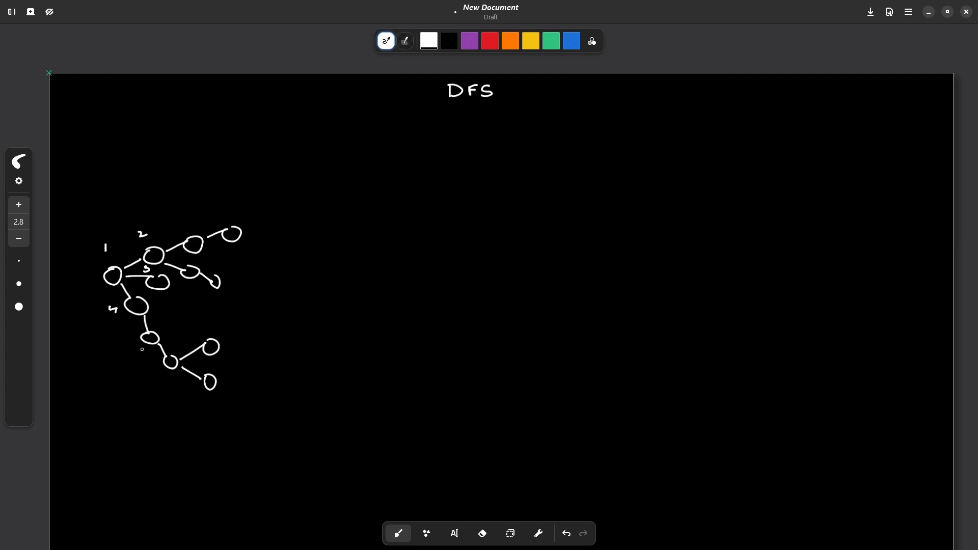
text(6)
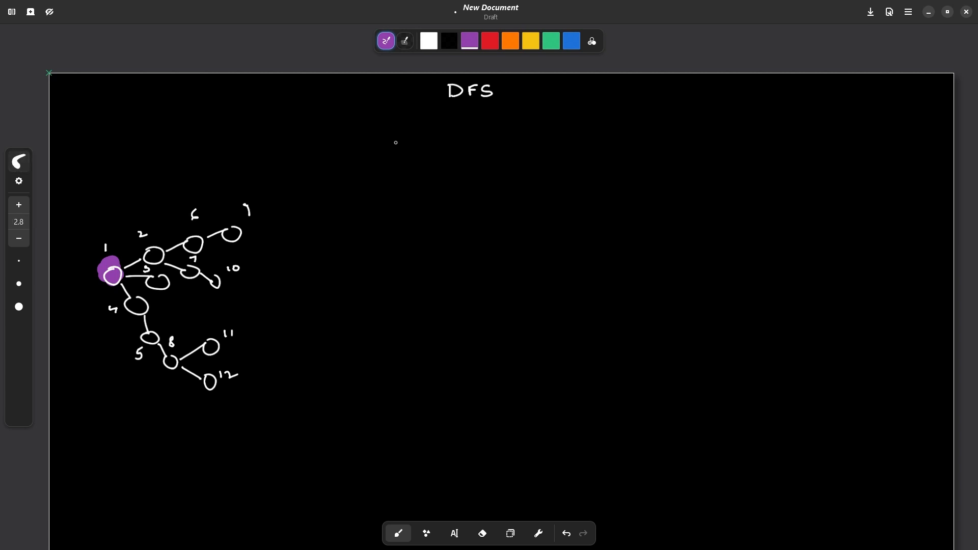
Step: In white, write the visit order 1 4 3 2 with a BFS heading above
click(385, 40)
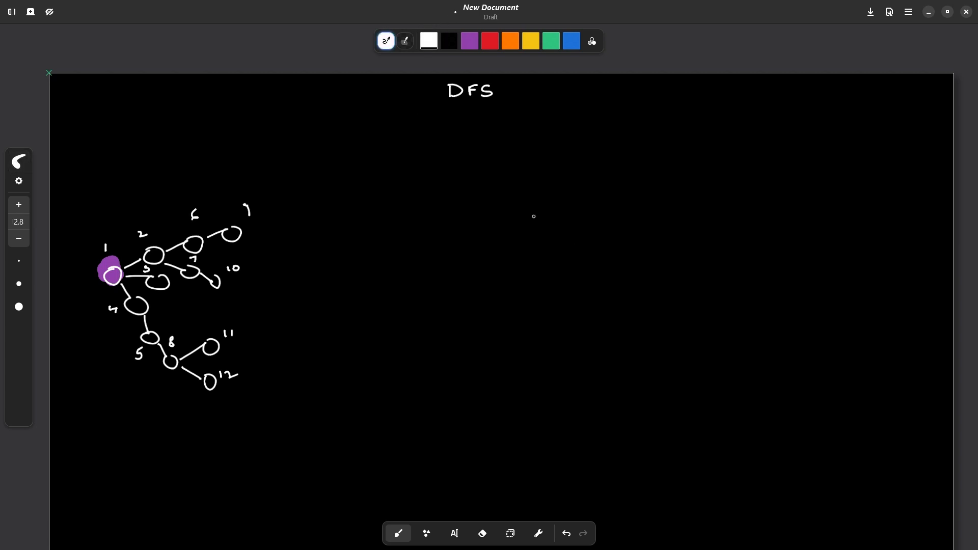
drag(441, 192, 441, 206)
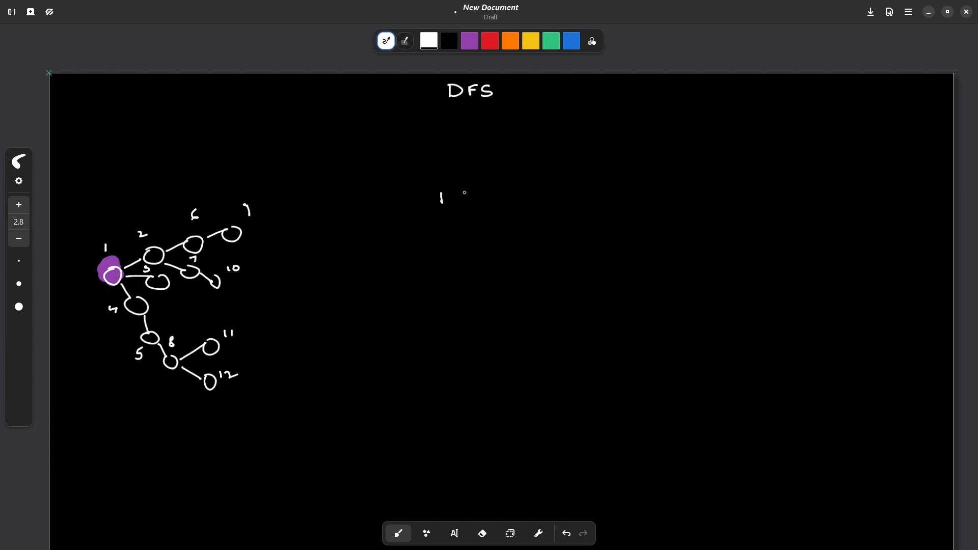
drag(471, 202, 480, 193)
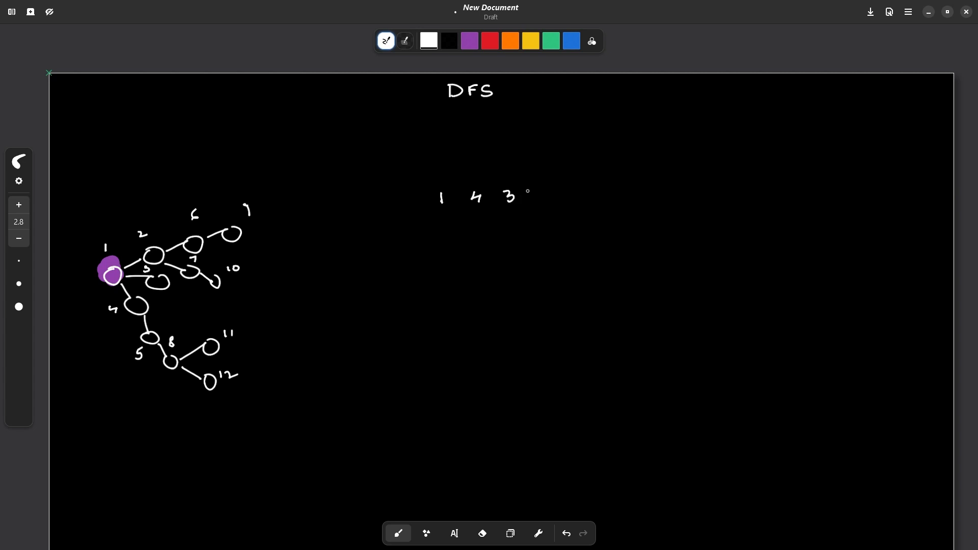
drag(527, 199, 538, 190)
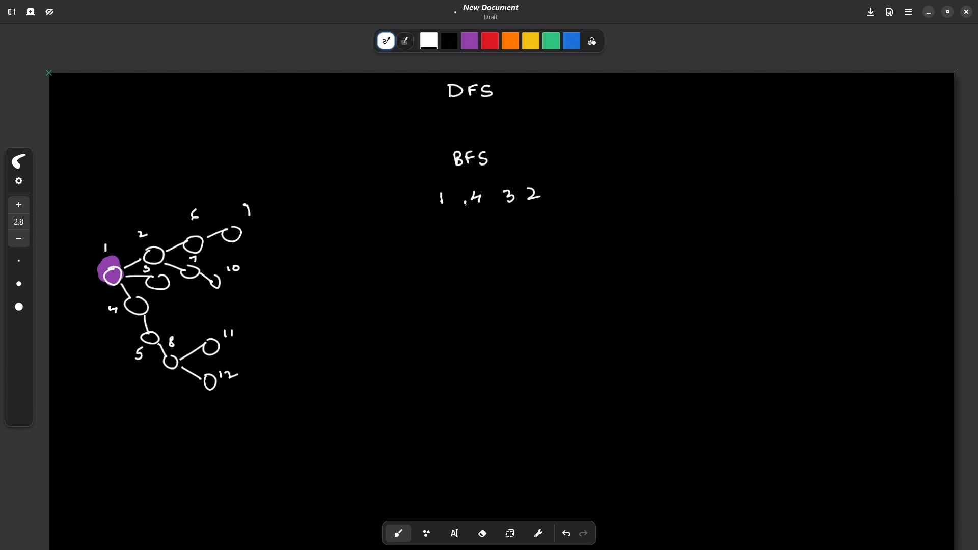
drag(465, 187, 543, 212)
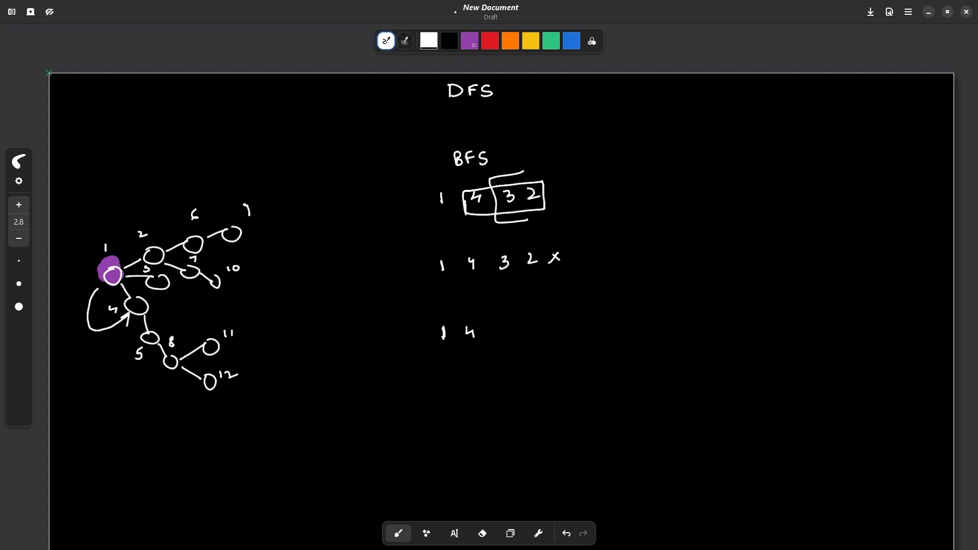
Step: Highlight the visited nodes purple and add 5 and 8 to the DFS order
click(18, 161)
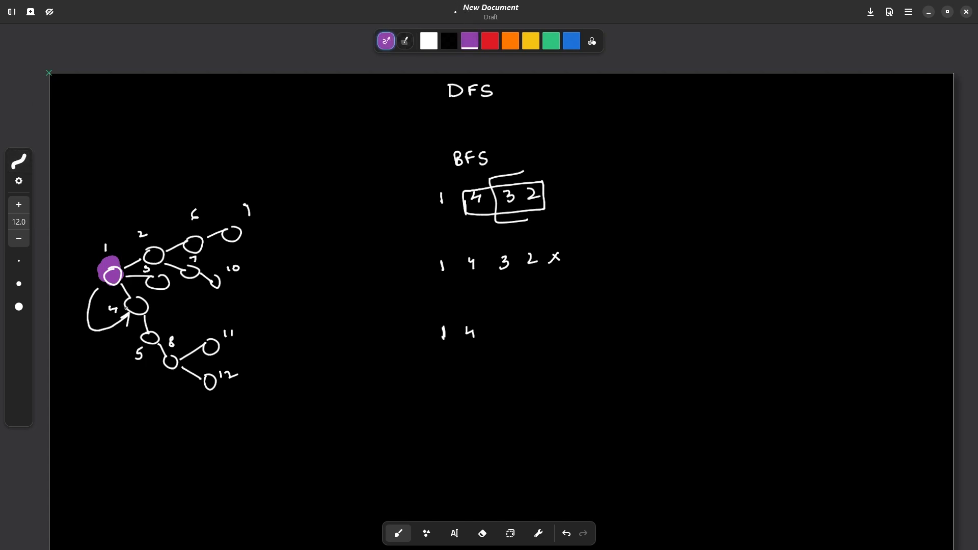
click(136, 306)
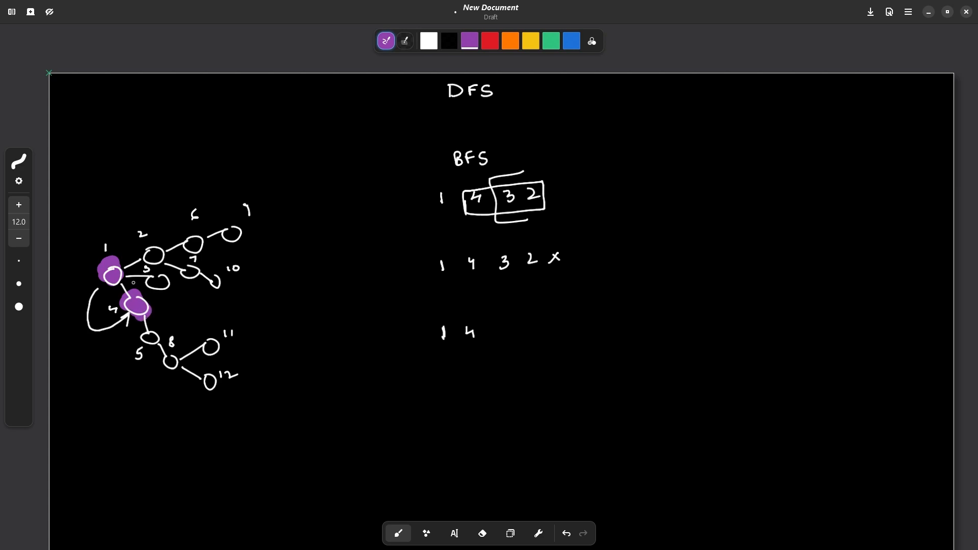
click(19, 161)
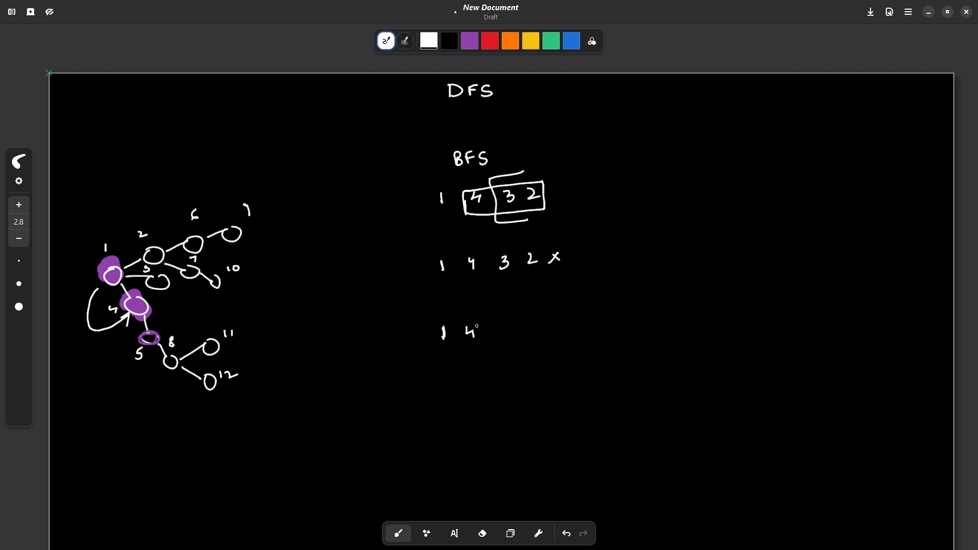
drag(492, 325, 505, 350)
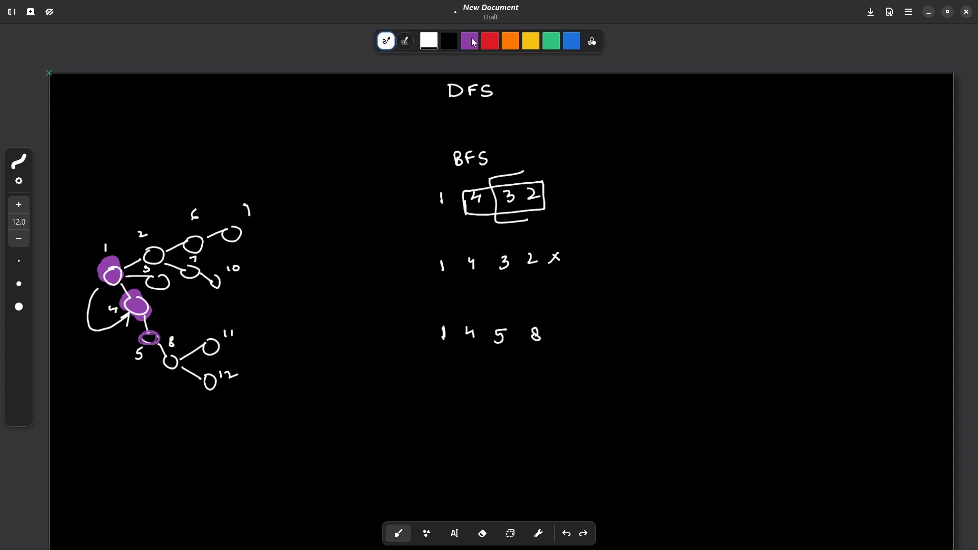
click(386, 41)
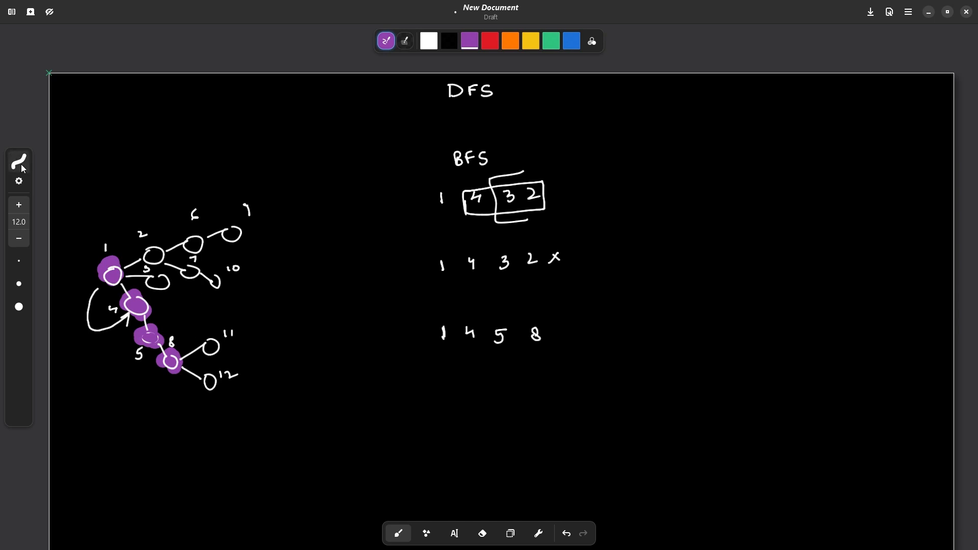
click(19, 161)
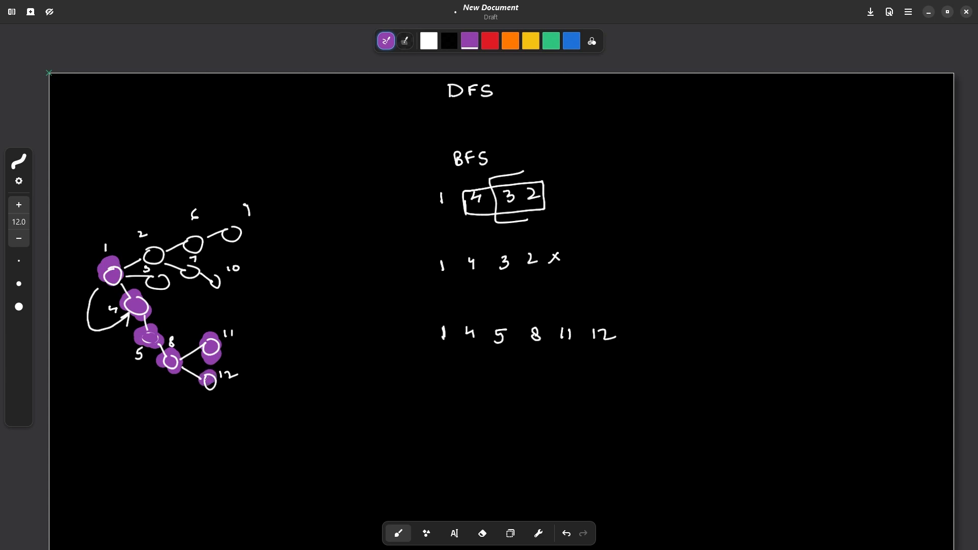
Step: Switch the brush style back to Solid with white colour
click(18, 160)
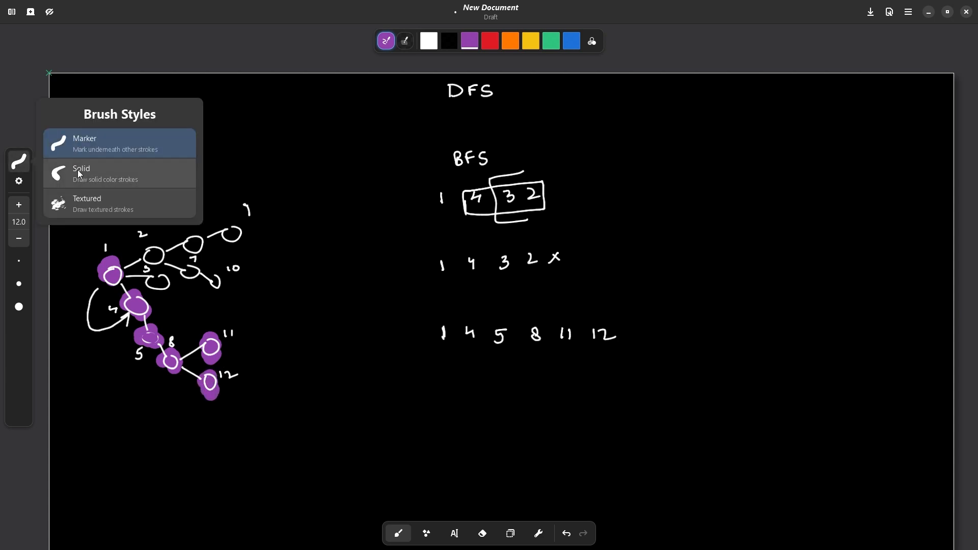
click(81, 172)
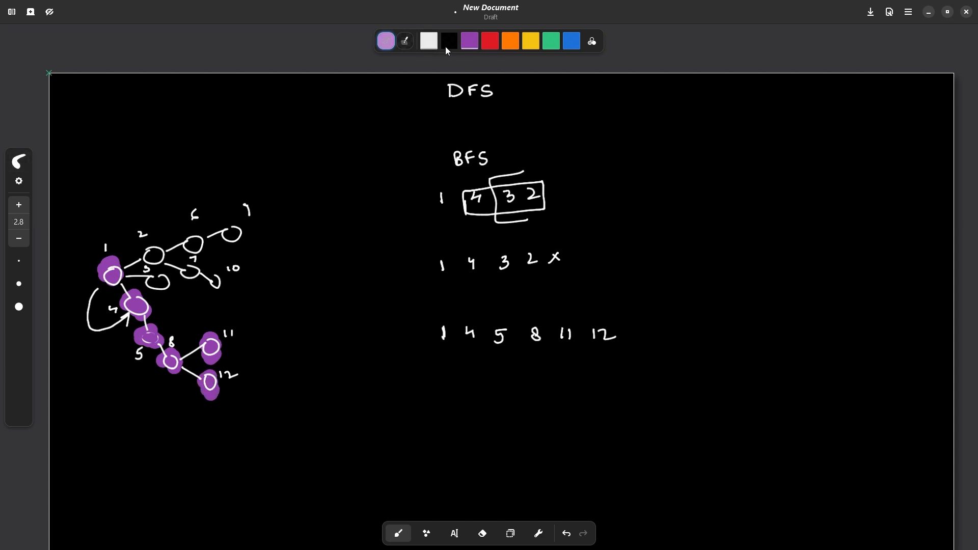
click(385, 41)
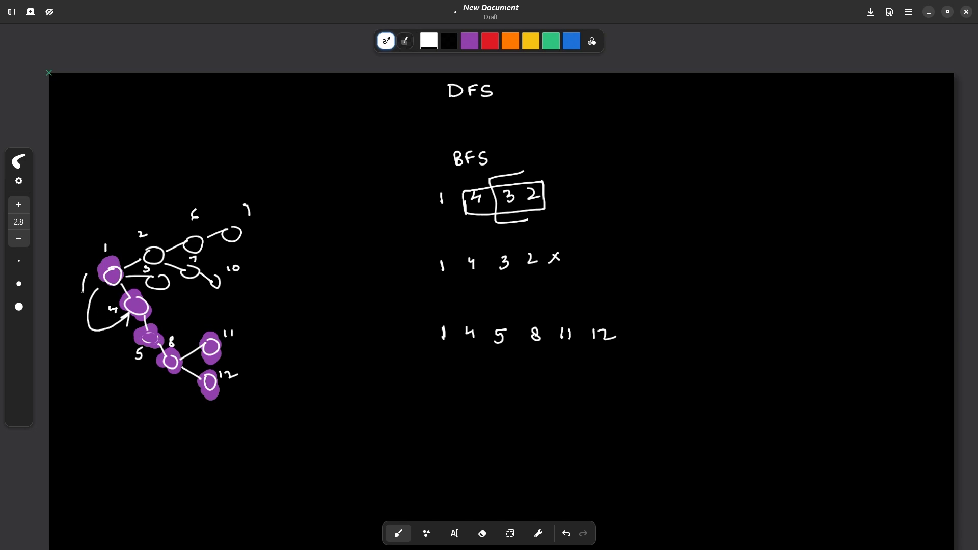
Step: Draw a sweeping arrow from node 1 and concentric BFS rings at the top right
drag(80, 277, 236, 419)
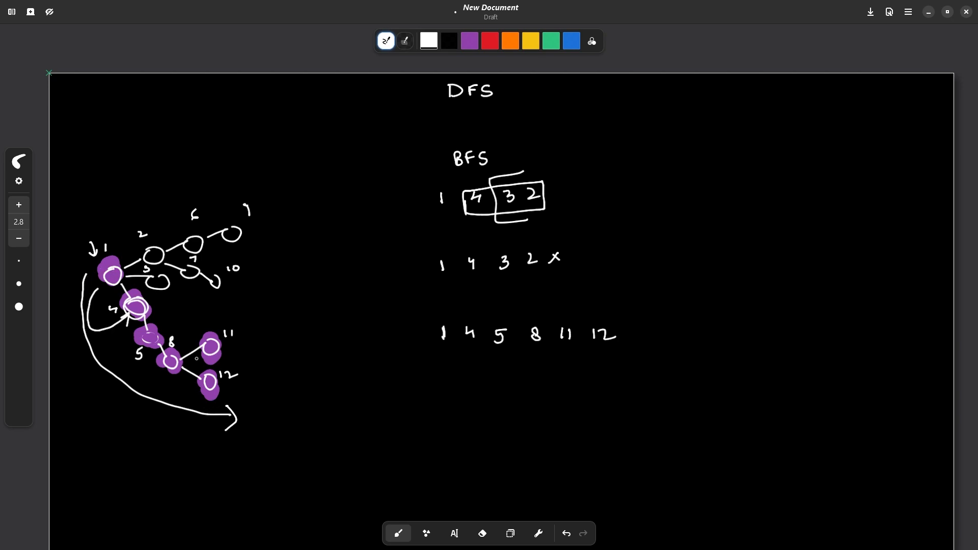
mouse_move(758, 161)
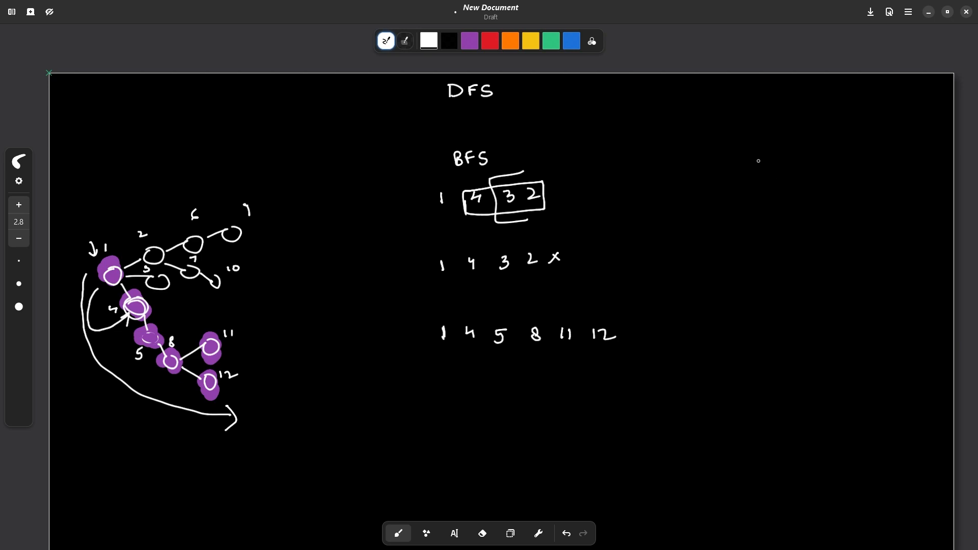
mouse_move(770, 155)
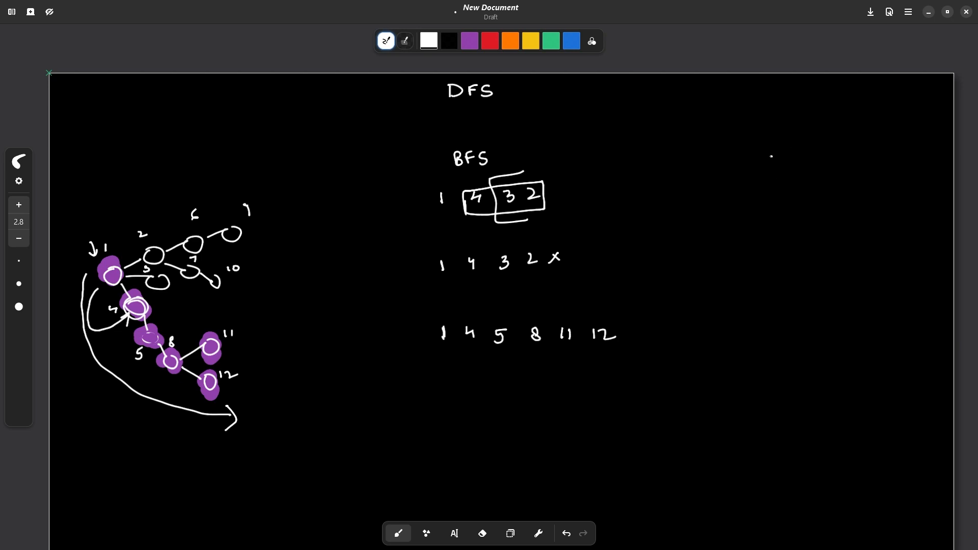
drag(770, 109, 770, 162)
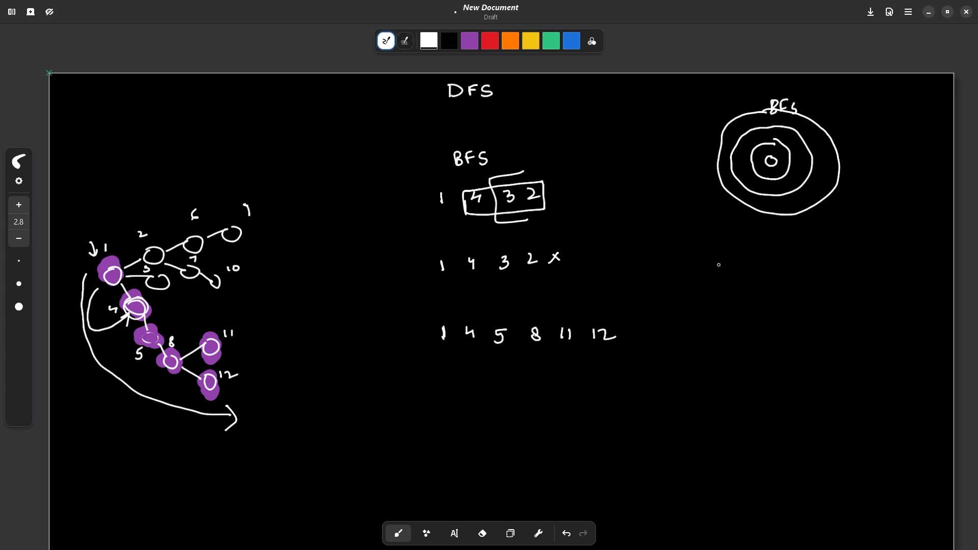
Step: Write a DFS label on the right and branch its squiggle into deeper paths
drag(732, 271, 767, 268)
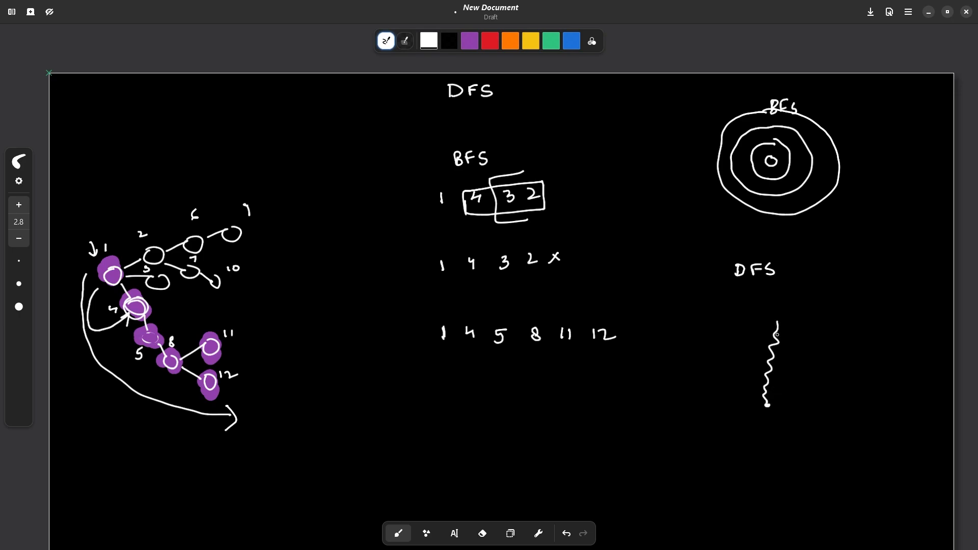
drag(776, 337, 805, 317)
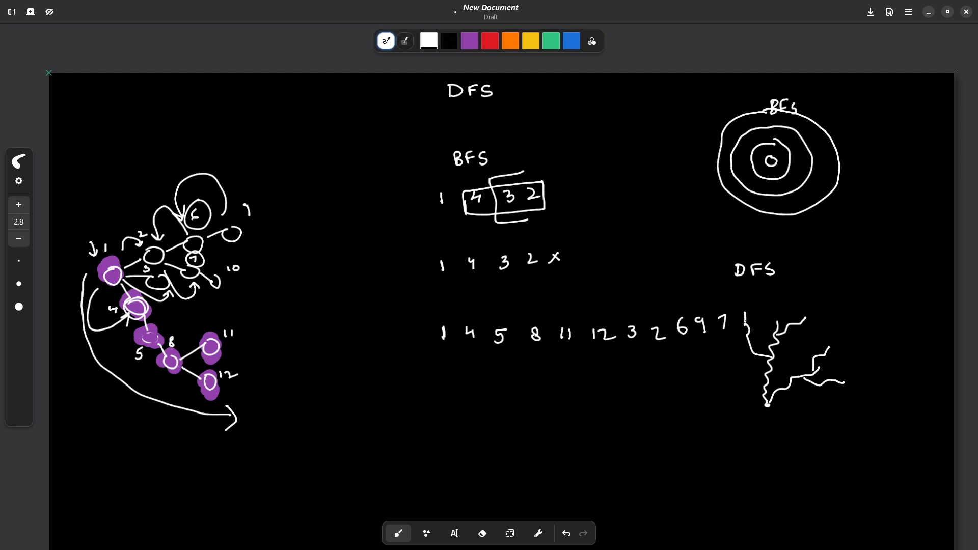
Step: Write 10 after the DFS order and sketch a circled x beneath it
text(10)
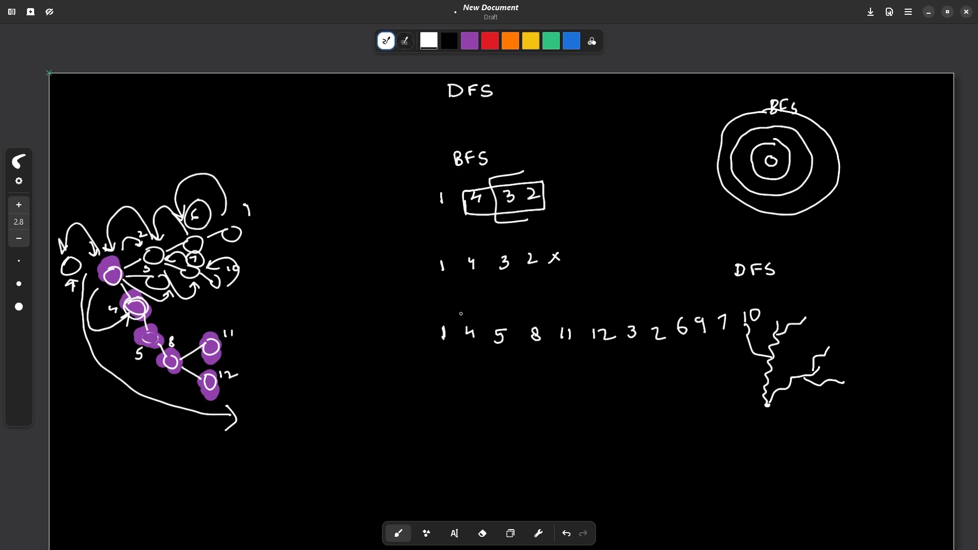
drag(527, 402, 537, 409)
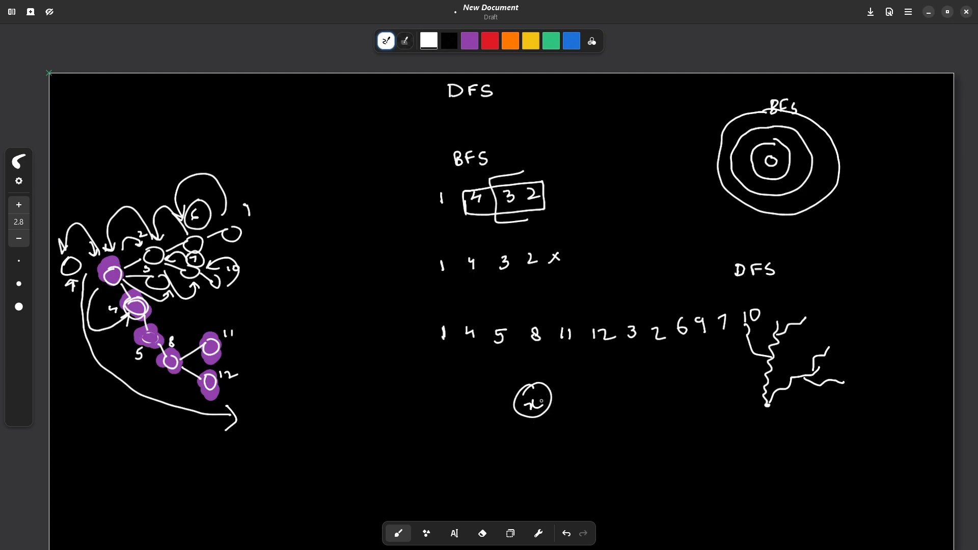
Step: Pan the canvas down to a blank area below the graph notes
click(537, 412)
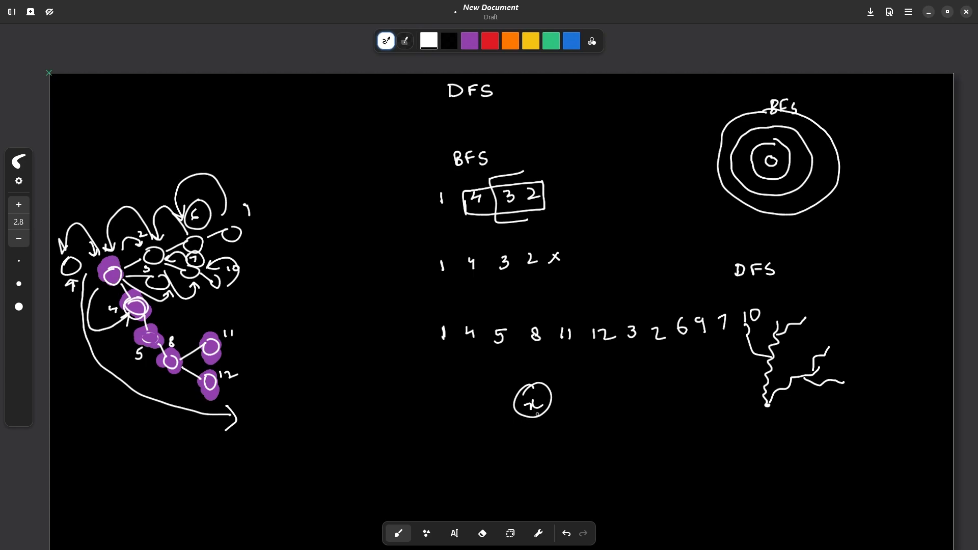
drag(645, 387, 655, 414)
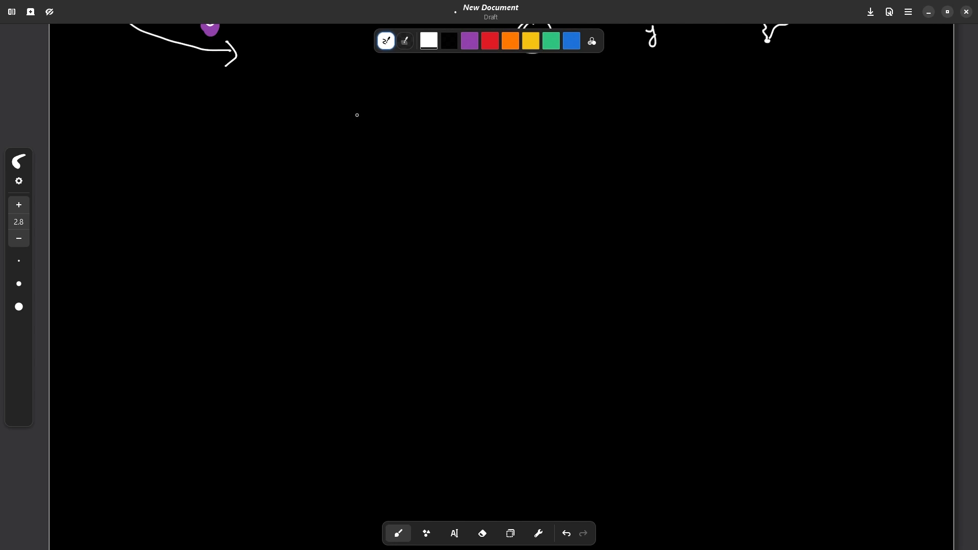
mouse_move(360, 123)
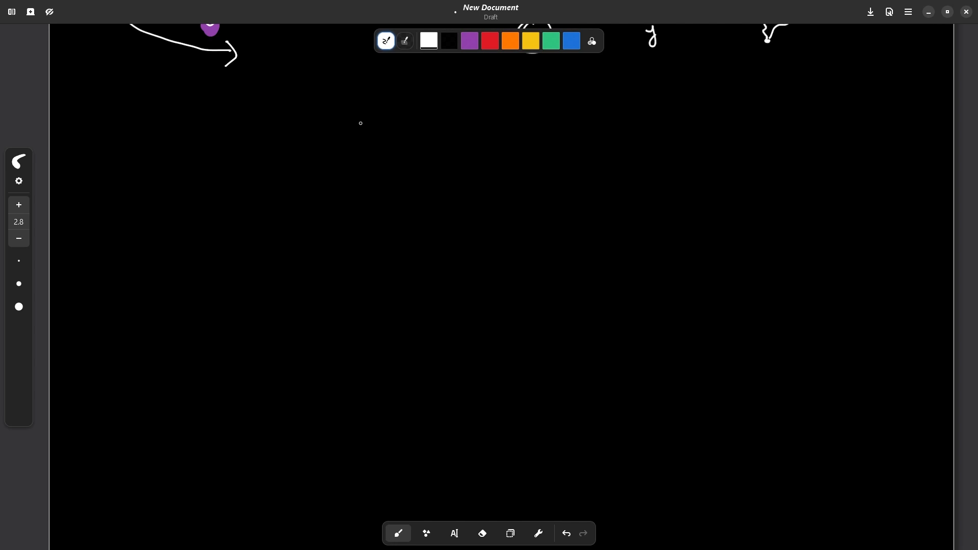
Step: Write the header dfs(node){ and the line vis[node]=1
drag(360, 124, 390, 123)
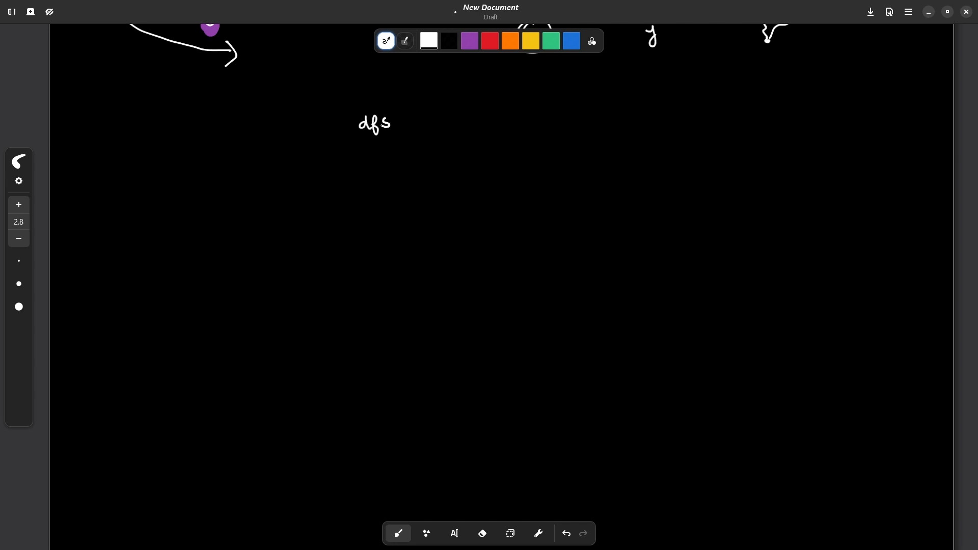
drag(399, 122, 428, 121)
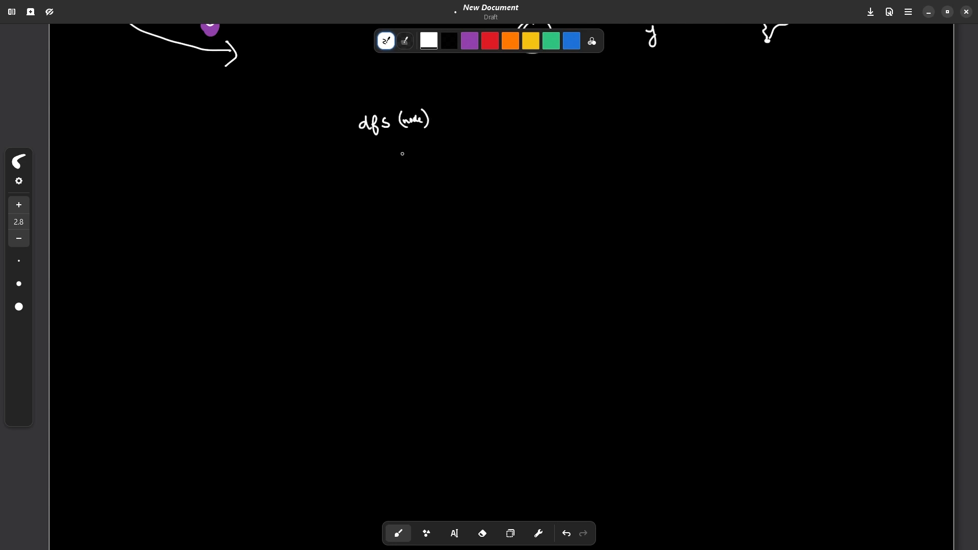
drag(441, 111, 444, 131)
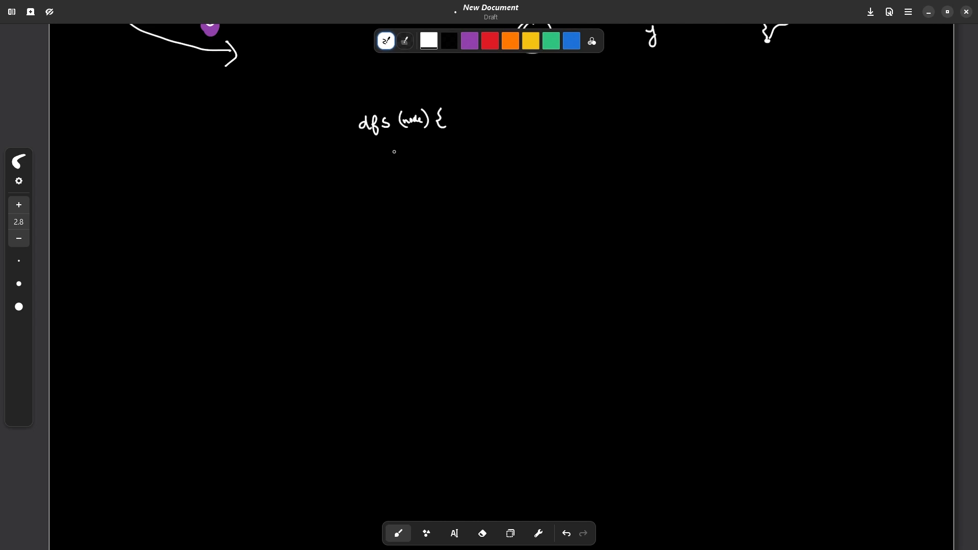
drag(393, 153, 440, 153)
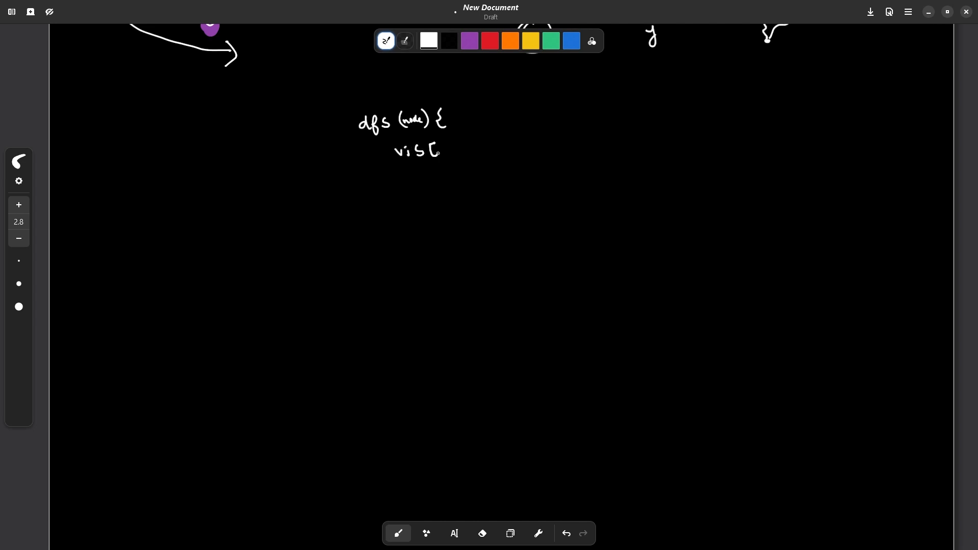
drag(433, 150, 487, 143)
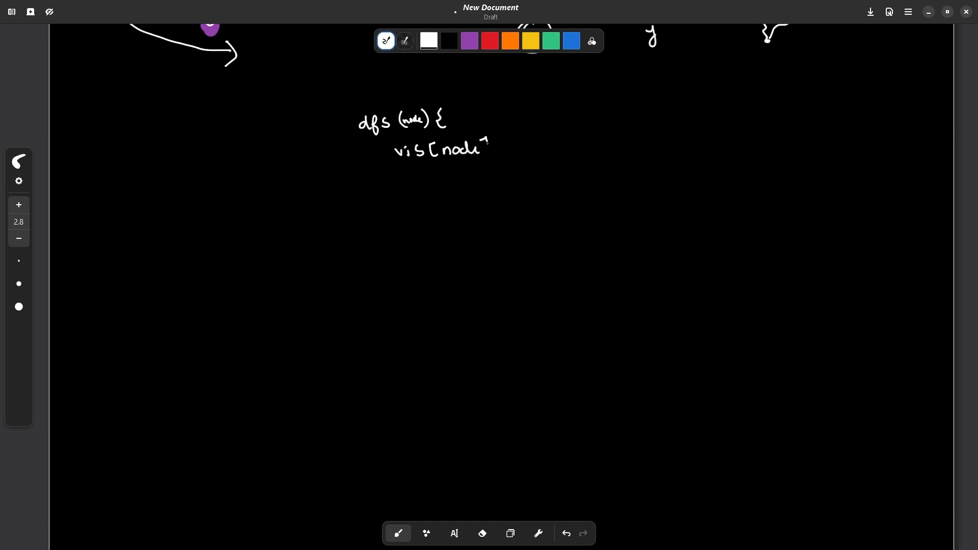
drag(483, 143, 517, 140)
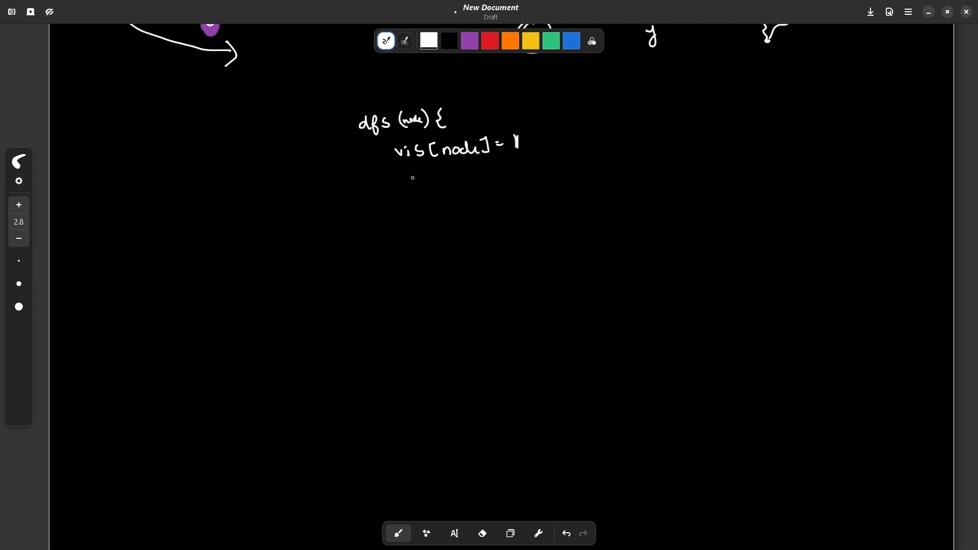
Step: Write for(child : g[node]) with if(!vis[child]) dfs(child) beneath
drag(398, 194, 437, 183)
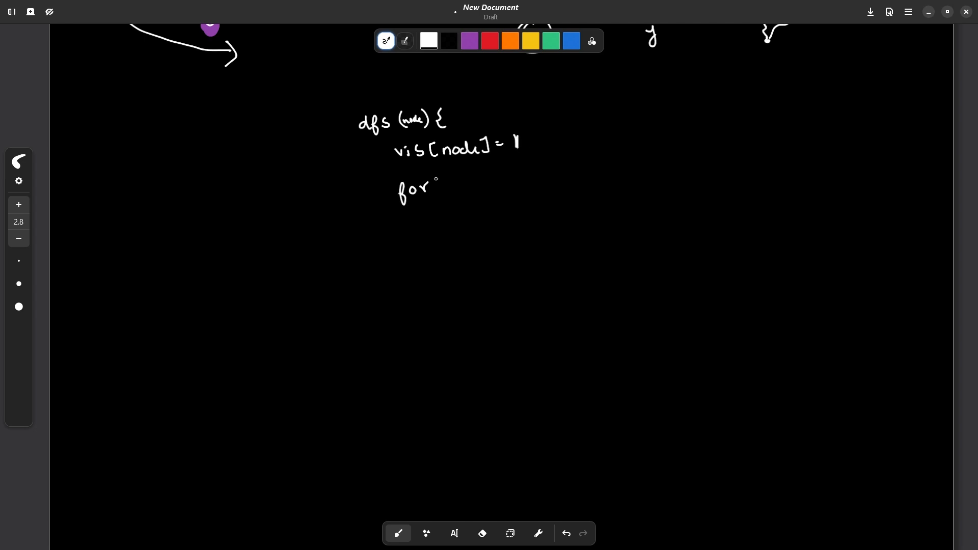
drag(436, 187, 481, 187)
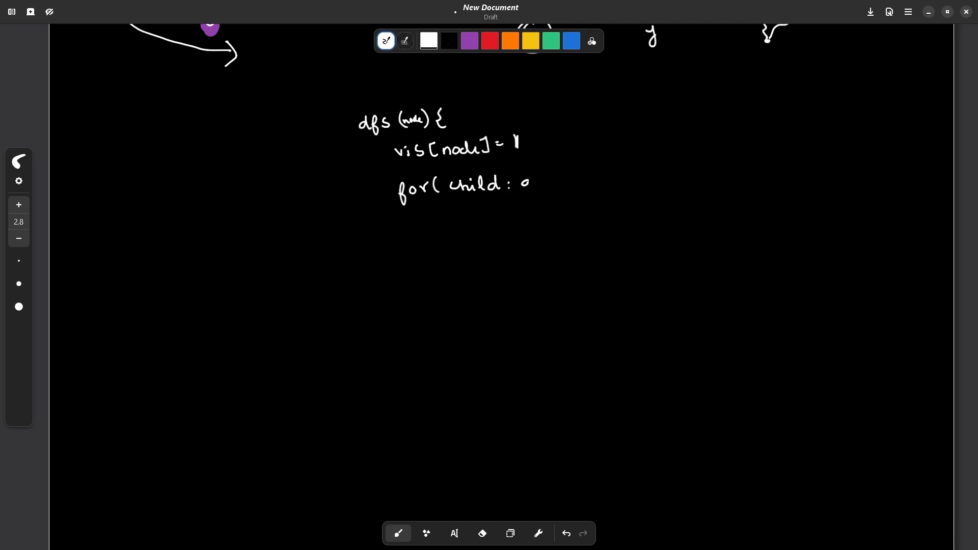
drag(524, 187, 583, 181)
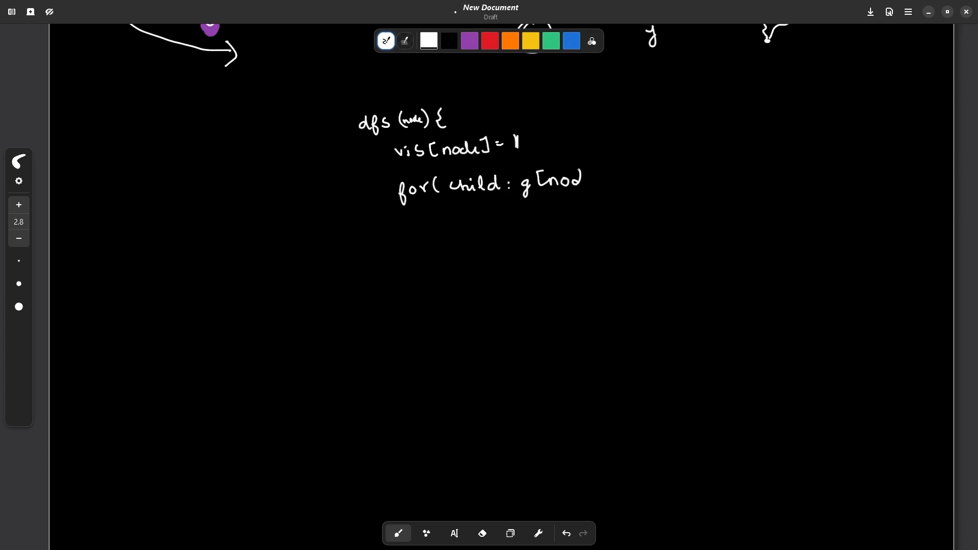
drag(580, 181, 621, 184)
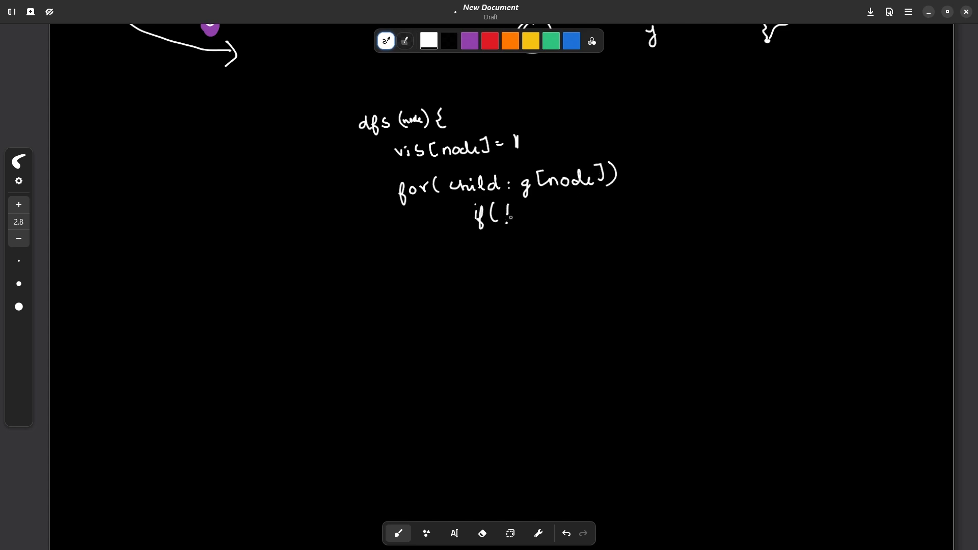
drag(499, 214, 549, 212)
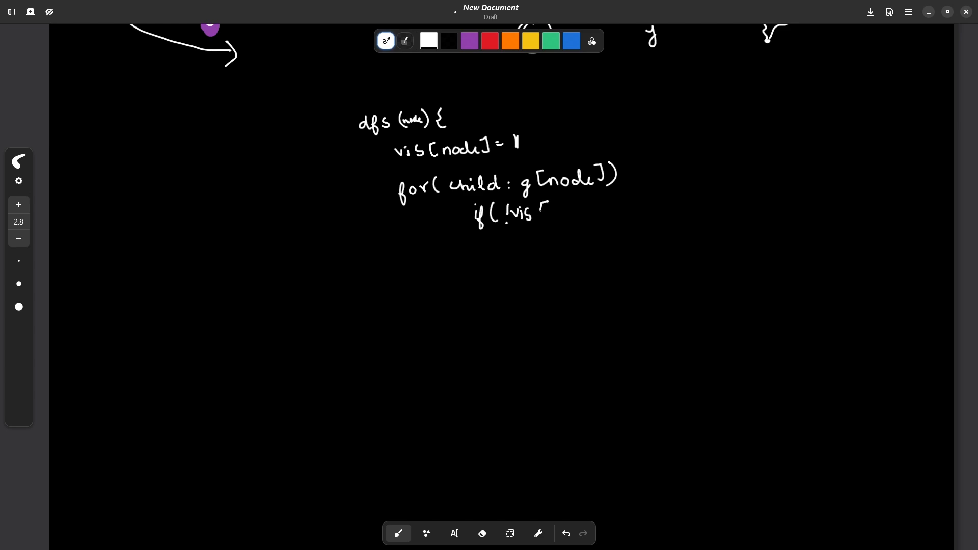
drag(542, 209, 599, 209)
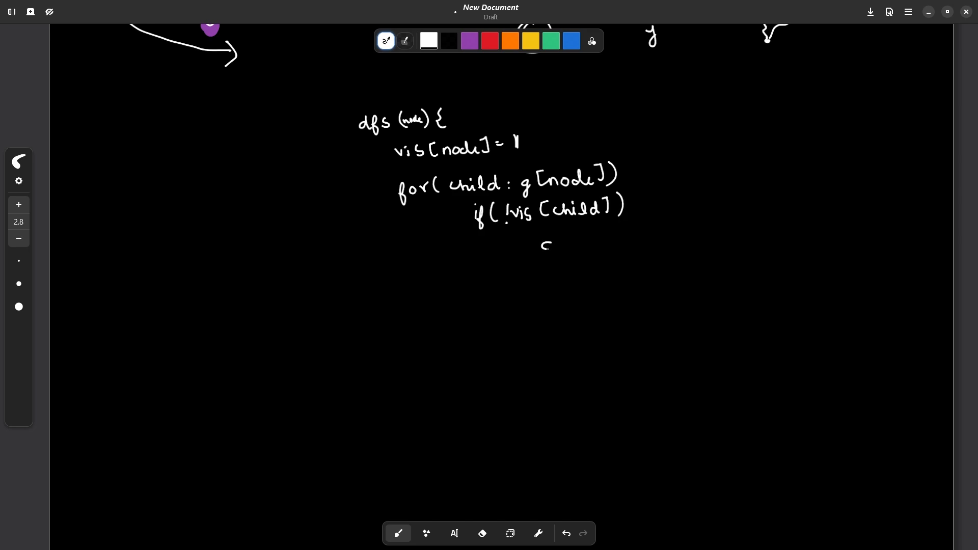
drag(542, 244, 605, 244)
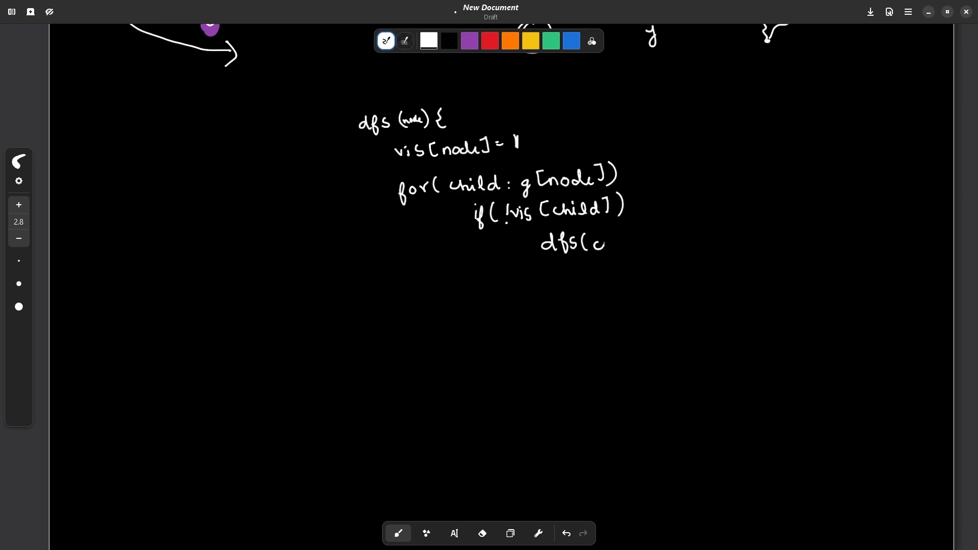
drag(605, 244, 643, 244)
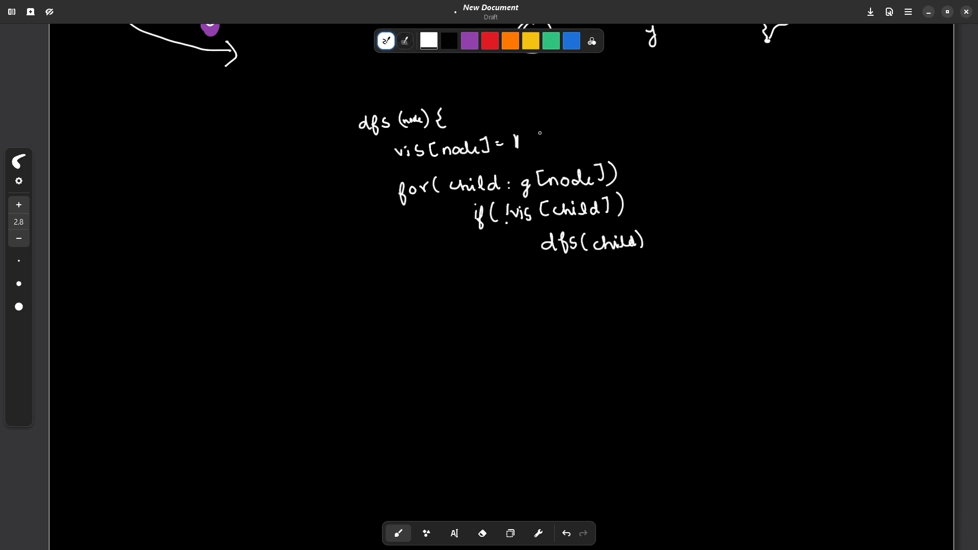
Step: Add an underlined ans.pb(node) and close the function with a brace
drag(537, 141, 558, 137)
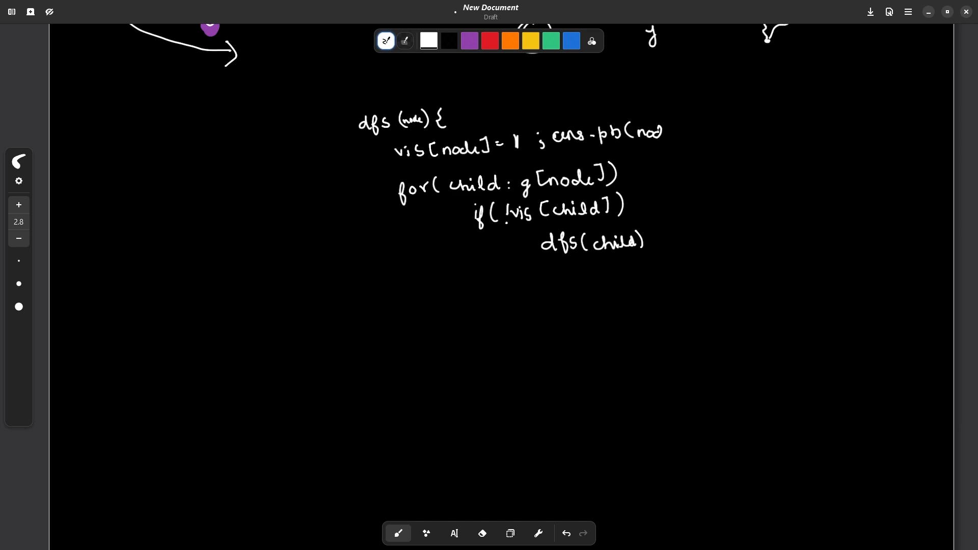
drag(558, 150, 677, 146)
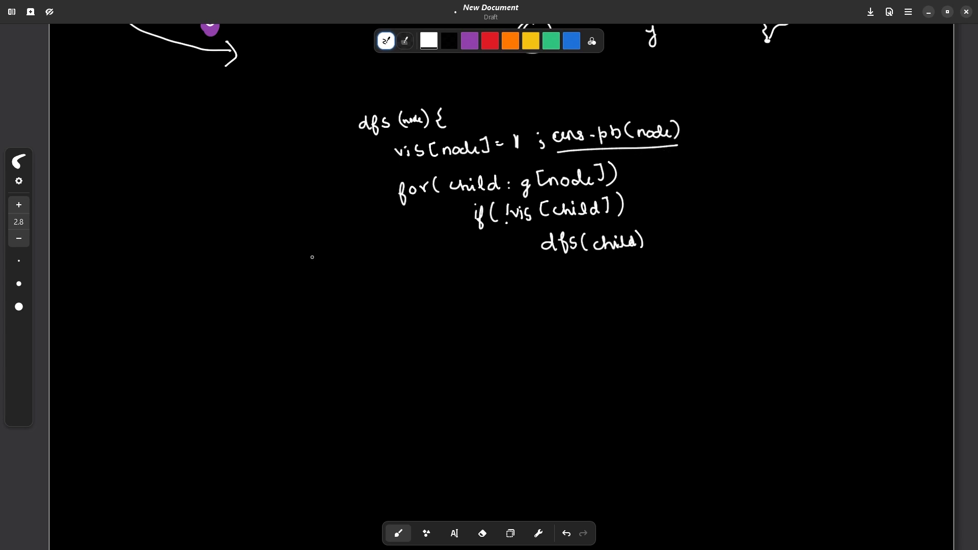
drag(361, 283, 359, 309)
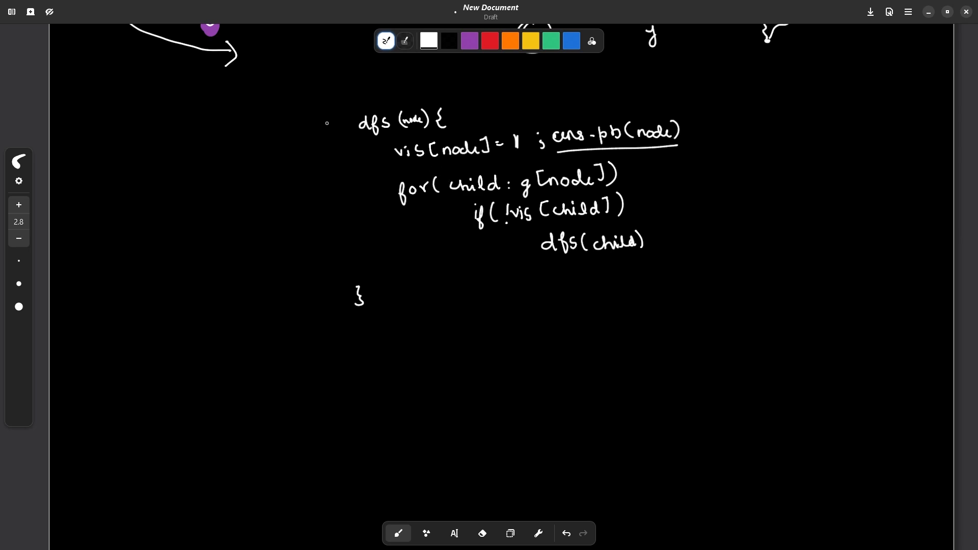
Step: Bracket the code, arrow vis[node] and ans.pb, and curve the loop to dfs(child)
drag(330, 116, 315, 321)
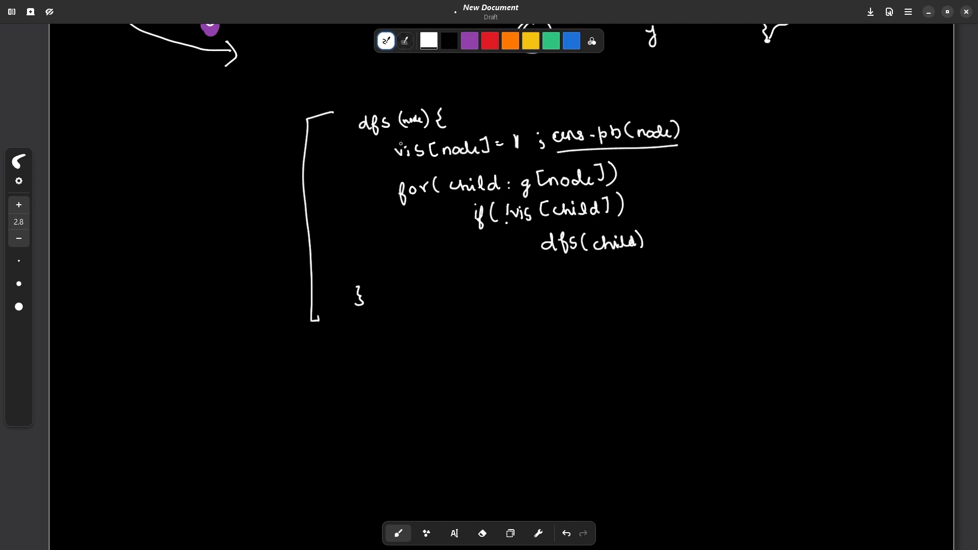
drag(361, 157, 396, 158)
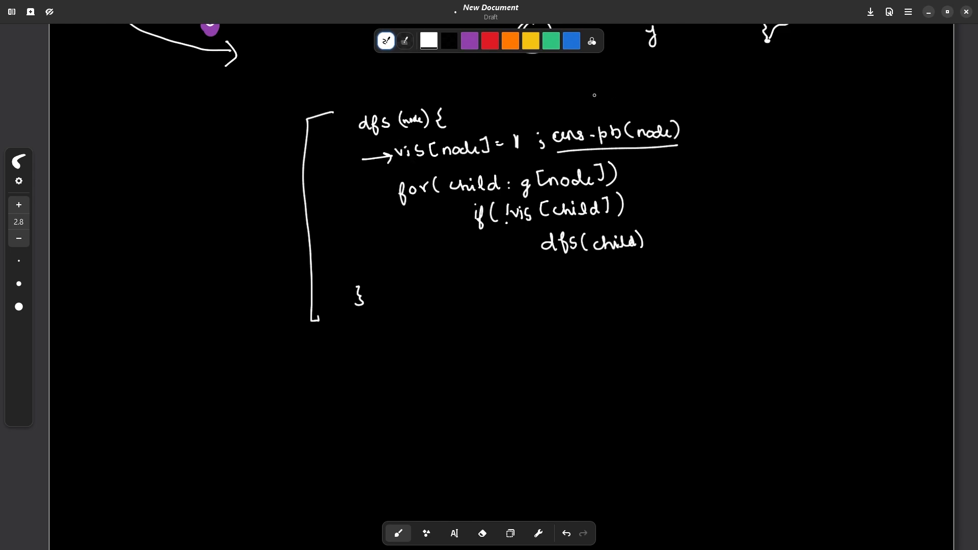
drag(603, 95, 603, 116)
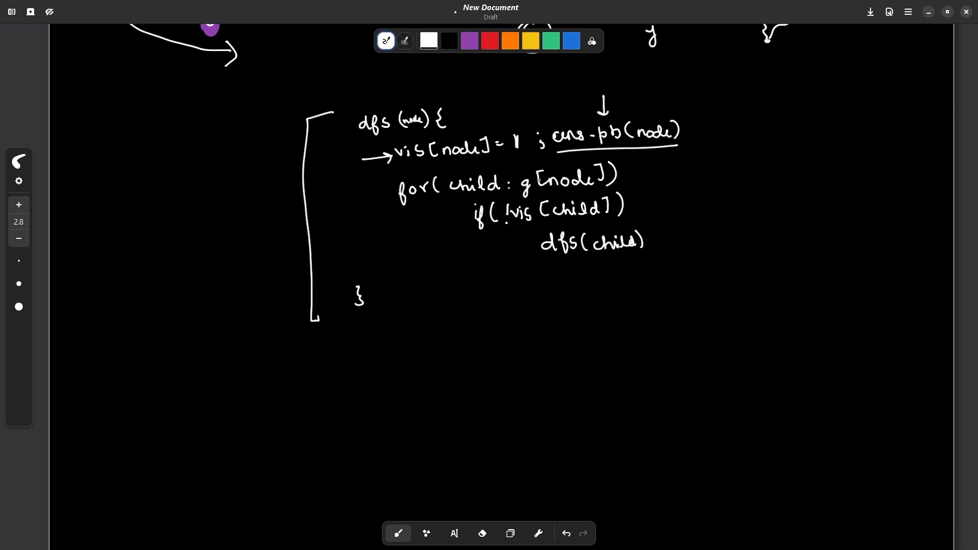
drag(435, 205, 496, 273)
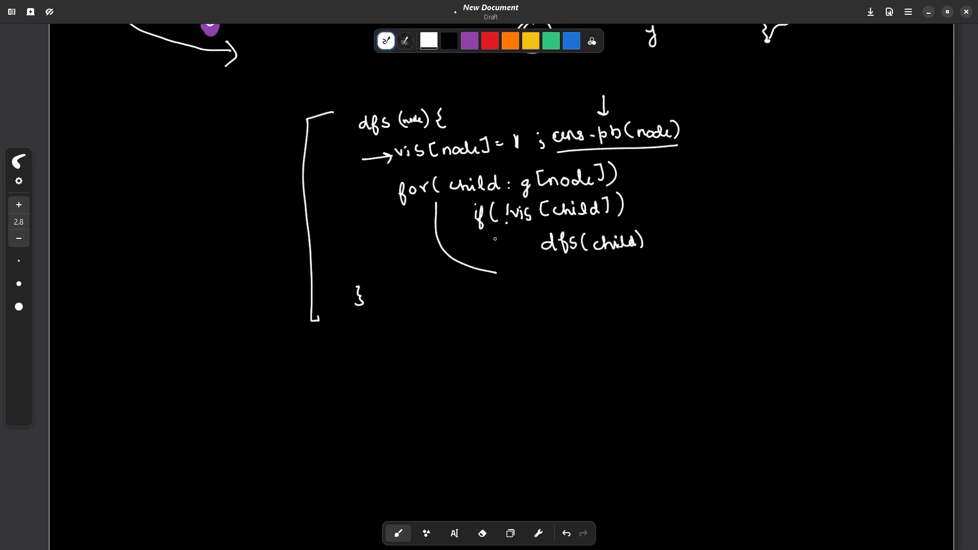
drag(537, 243, 535, 225)
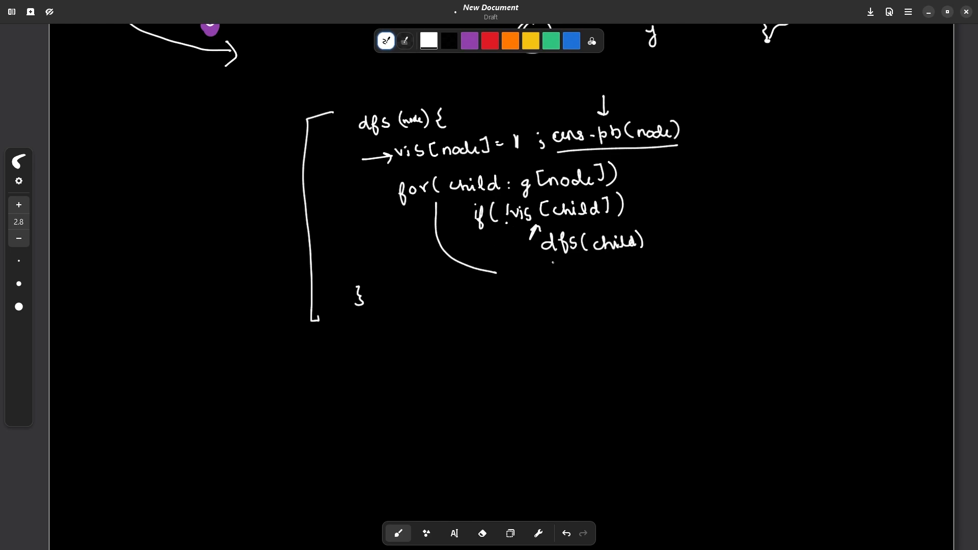
drag(551, 261, 628, 255)
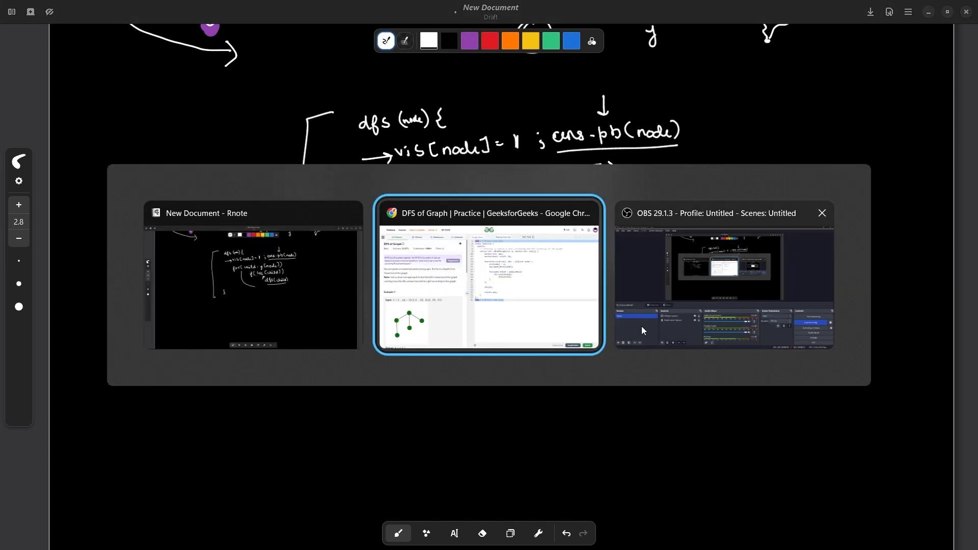
Step: Switch to the Chrome window with the GeeksforGeeks DFS of Graph problem
click(489, 275)
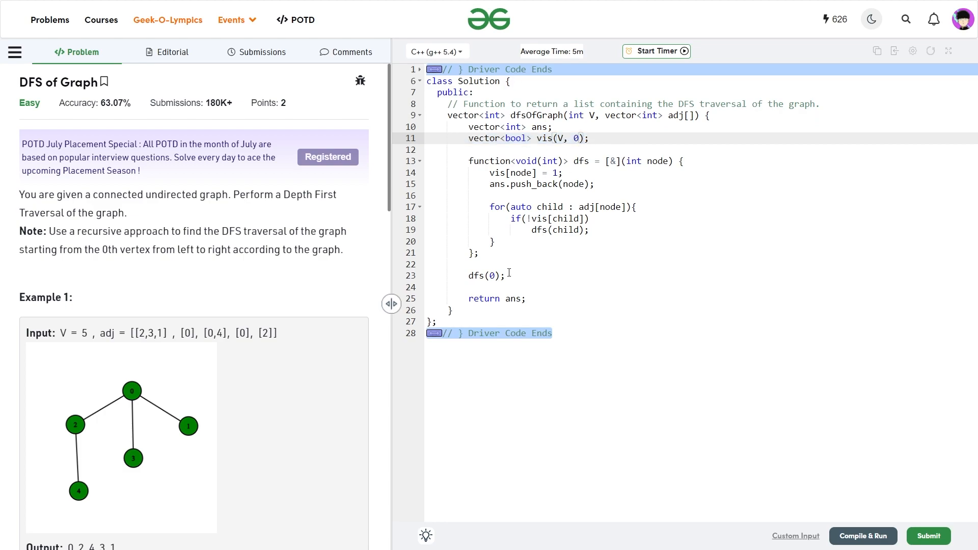
click(492, 275)
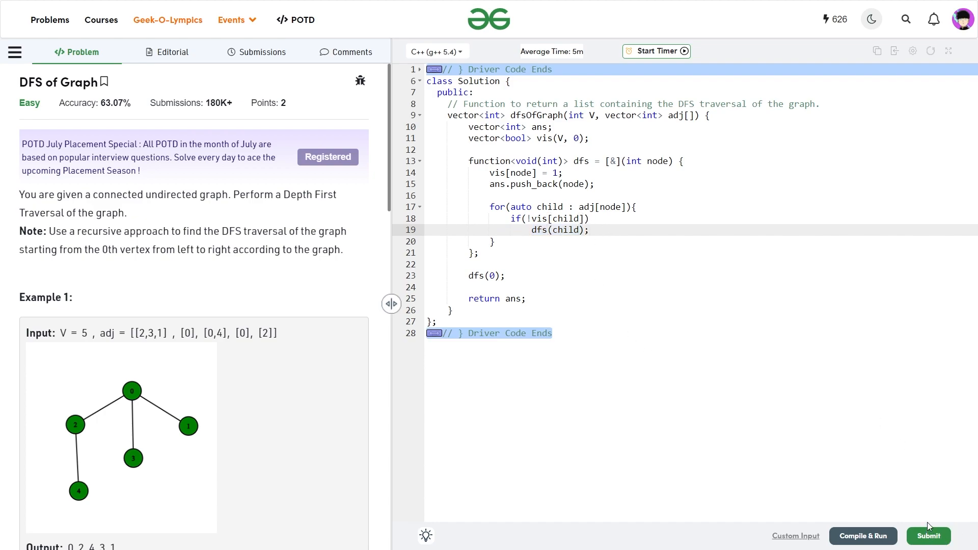
Step: Submit the DFS of Graph solution, passing all 1120 test cases, and minimise the output panel
click(862, 536)
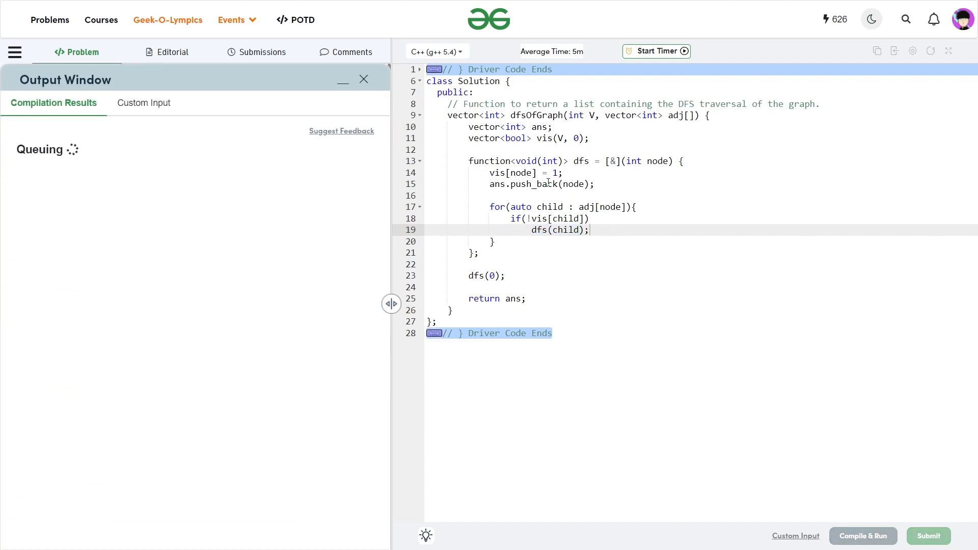
click(862, 536)
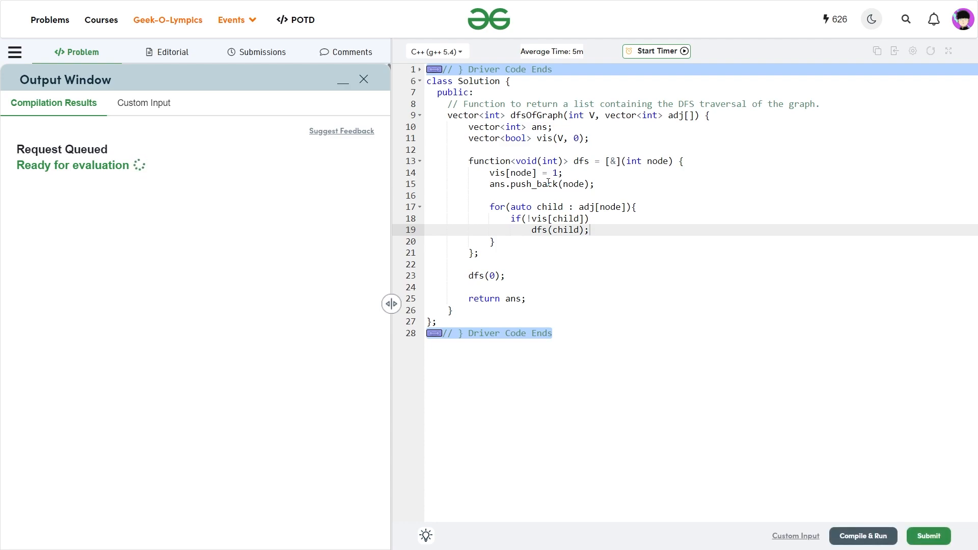
click(928, 536)
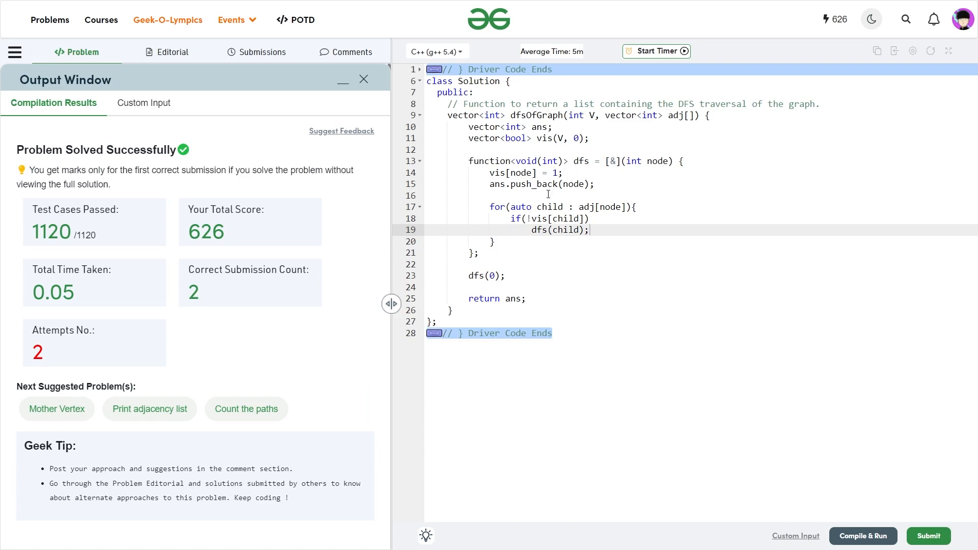
click(342, 80)
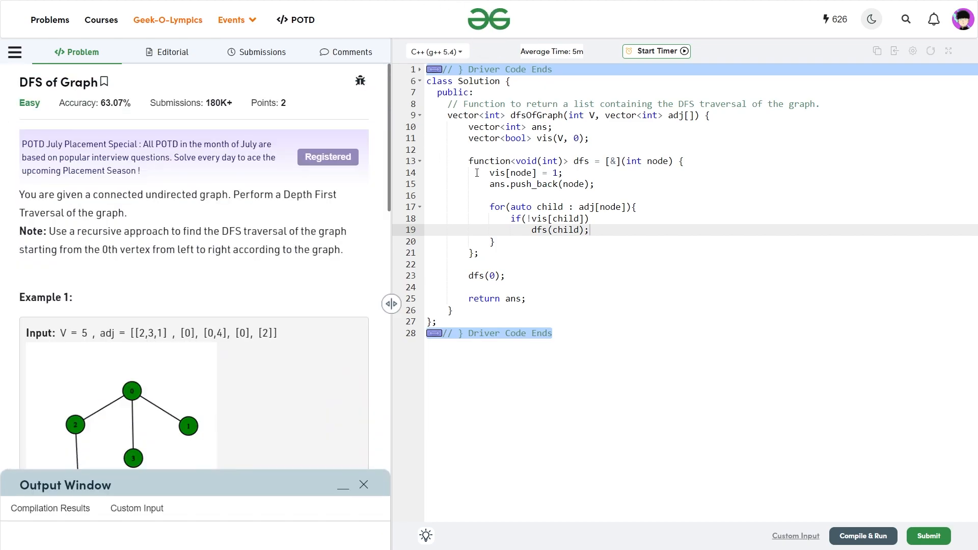